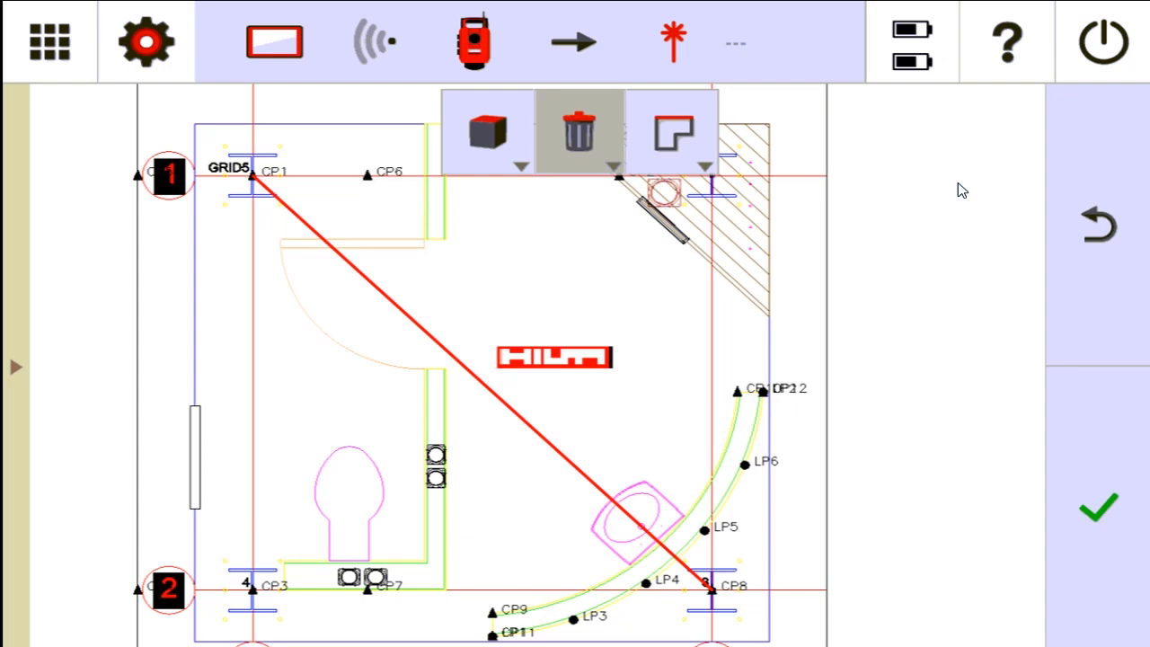
Delete the red diagonal line between CP1 and CP8 with the Delete tool
{"action": "left_click", "coordinate": [1098, 507]}
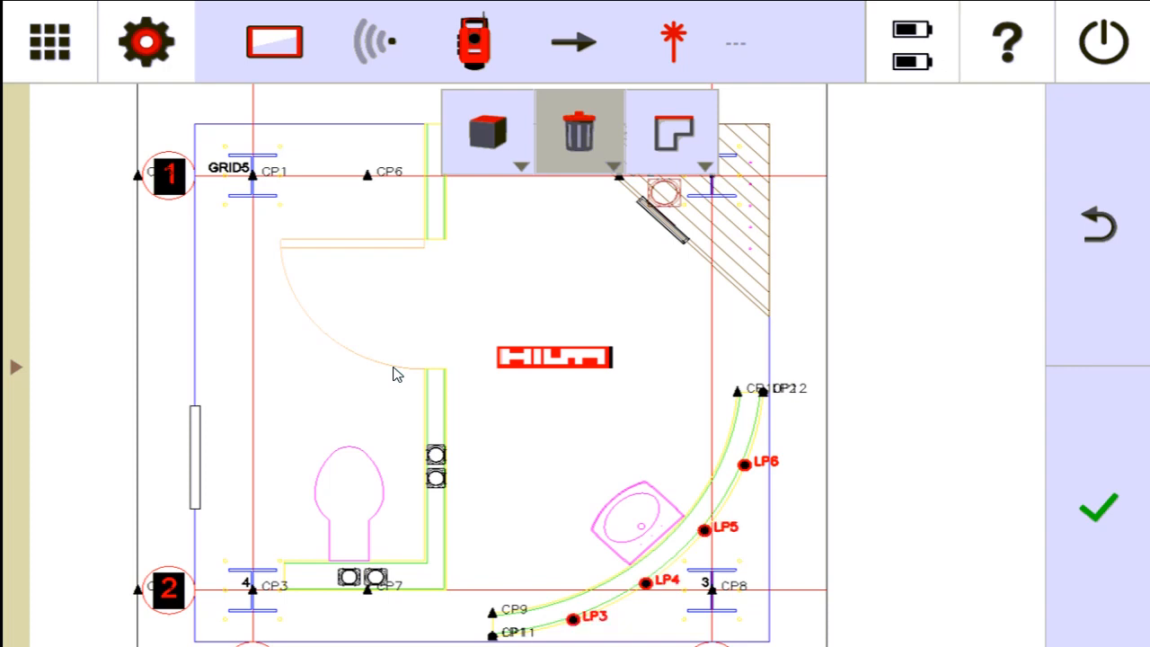
Delete the selected layout points LP3, LP4, LP5 and LP6 on the curved wall
{"action": "left_click", "coordinate": [1096, 506]}
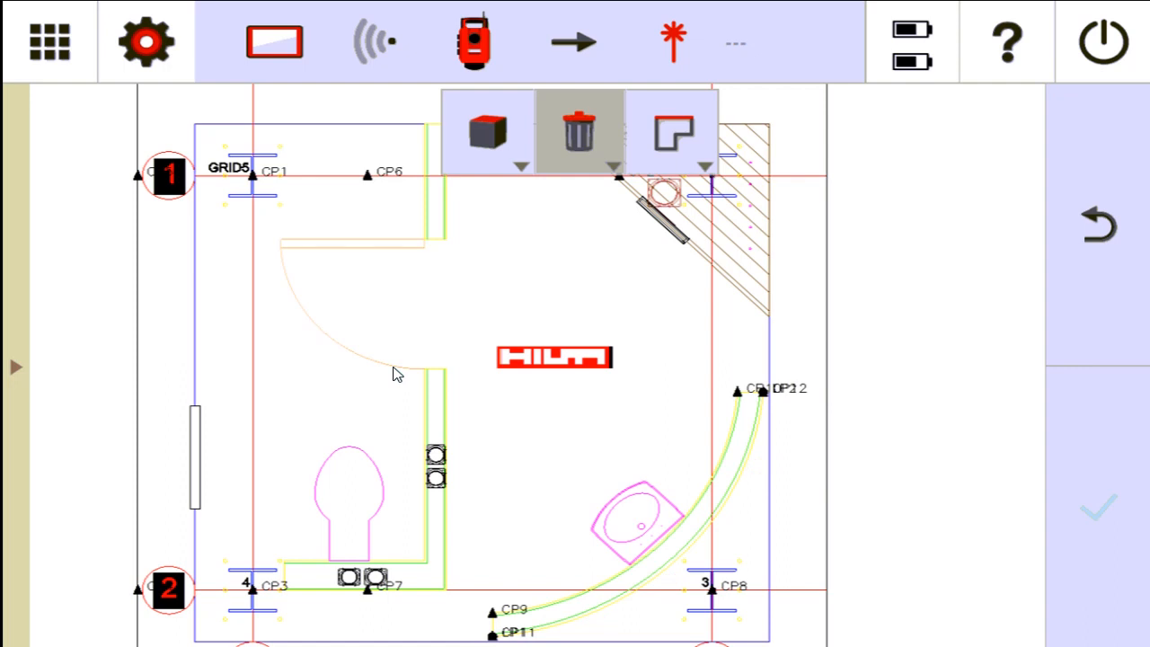
{"action": "mouse_move", "coordinate": [346, 174]}
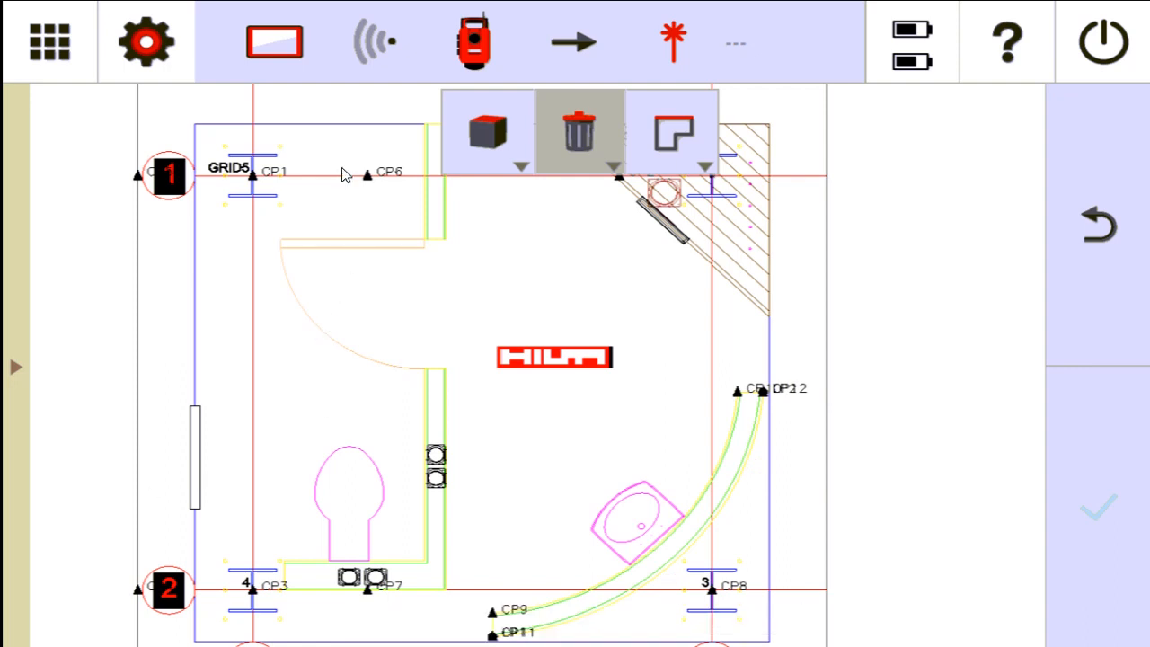
Open the point list editor showing all project points and their coordinates
{"action": "left_click", "coordinate": [576, 130]}
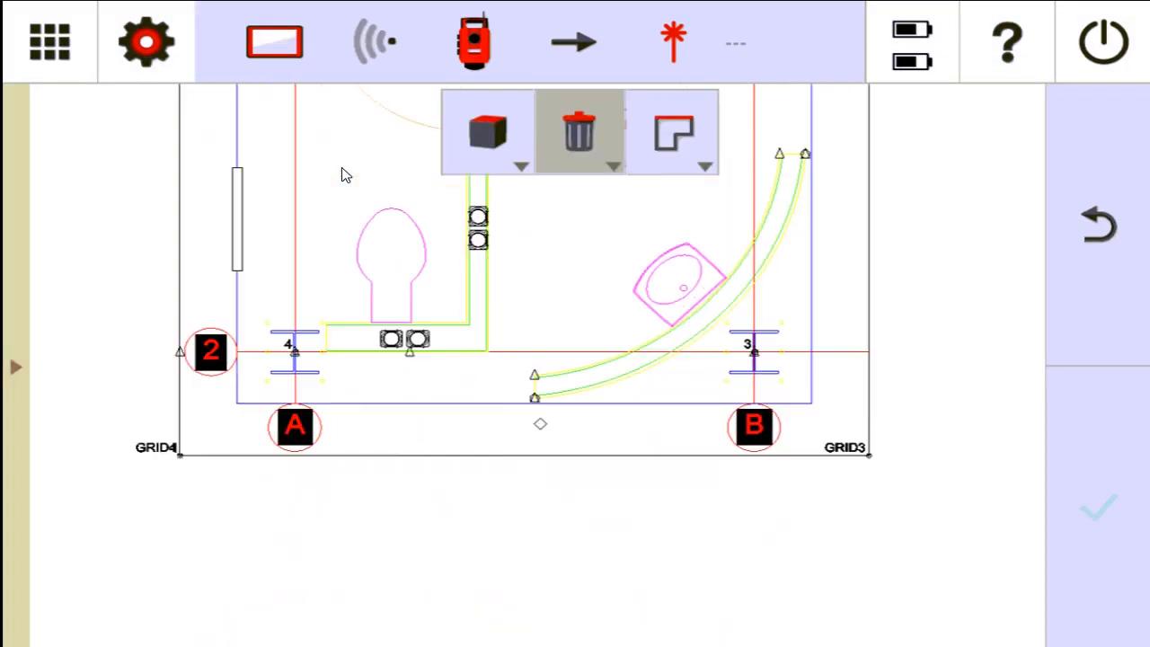
{"action": "left_click", "coordinate": [578, 132]}
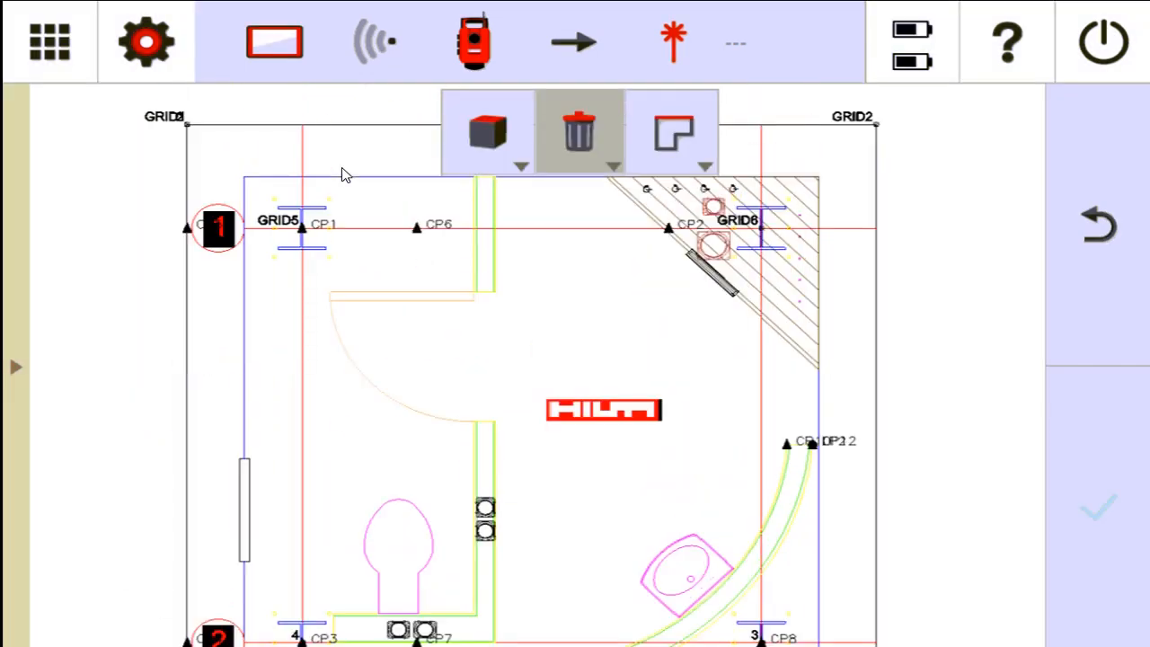
{"action": "mouse_move", "coordinate": [18, 368]}
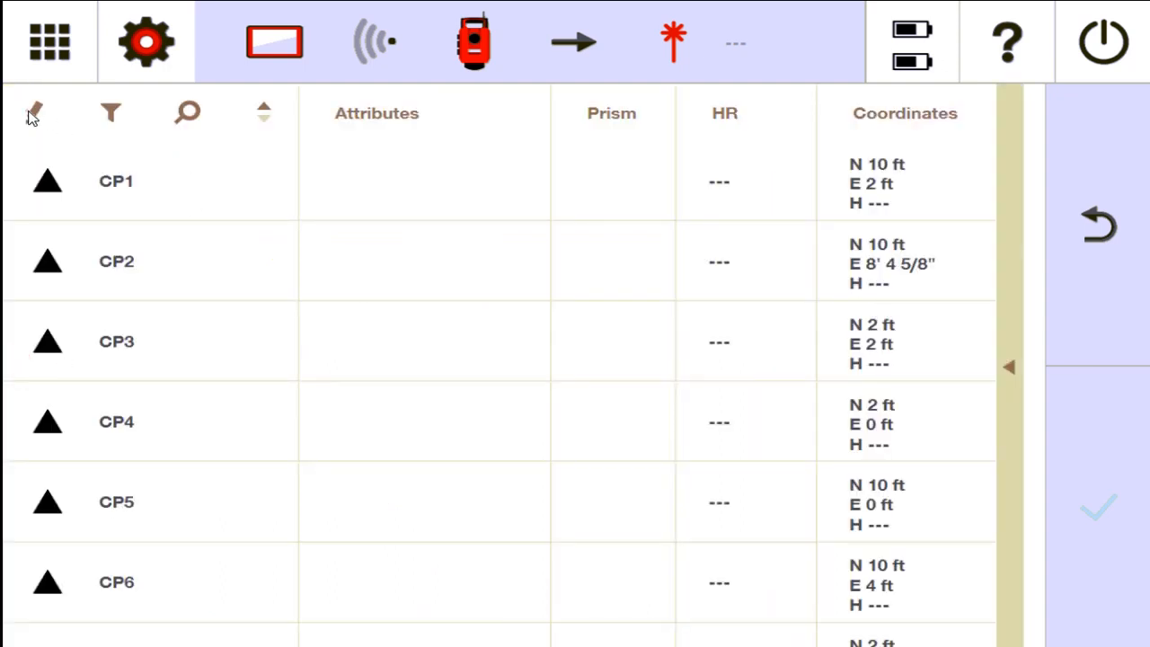
Tick control points from CP3 onward in the editable list, delete and confirm
{"action": "left_click", "coordinate": [34, 112]}
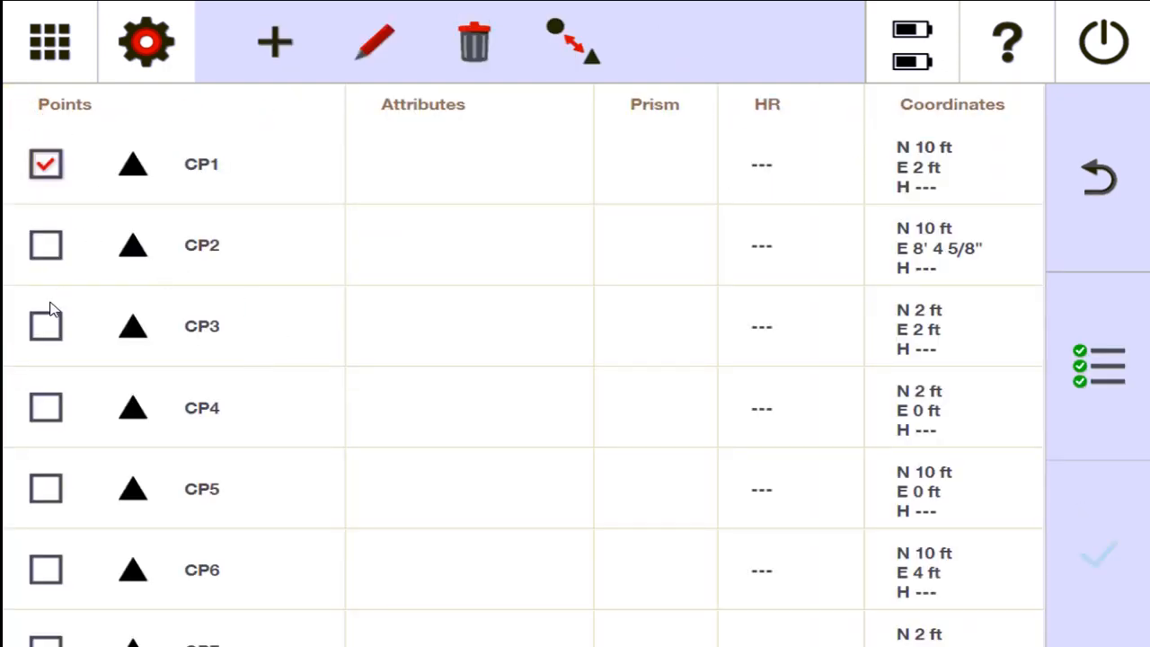
{"action": "left_click", "coordinate": [46, 407]}
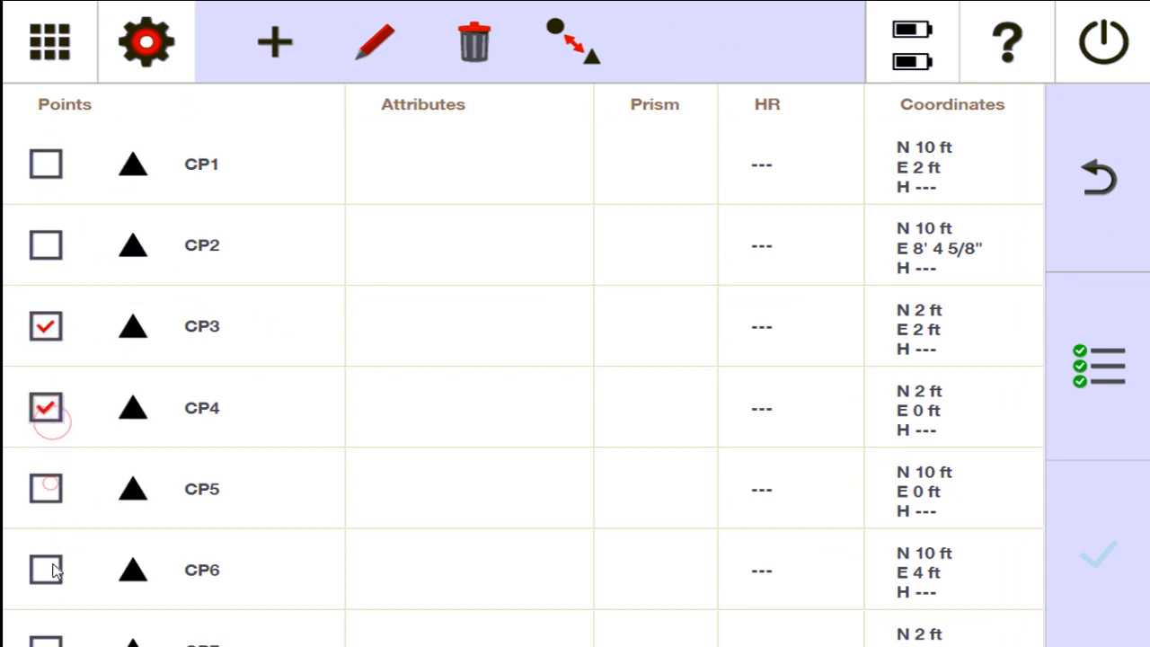
{"action": "left_click", "coordinate": [473, 42]}
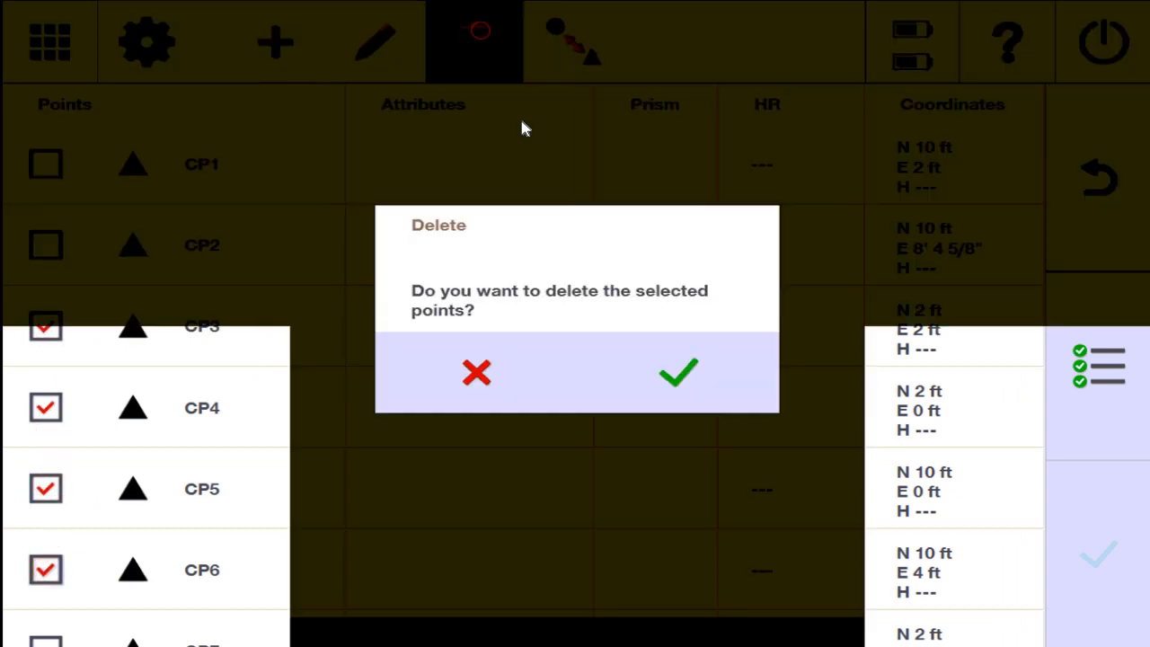
{"action": "left_click", "coordinate": [678, 373]}
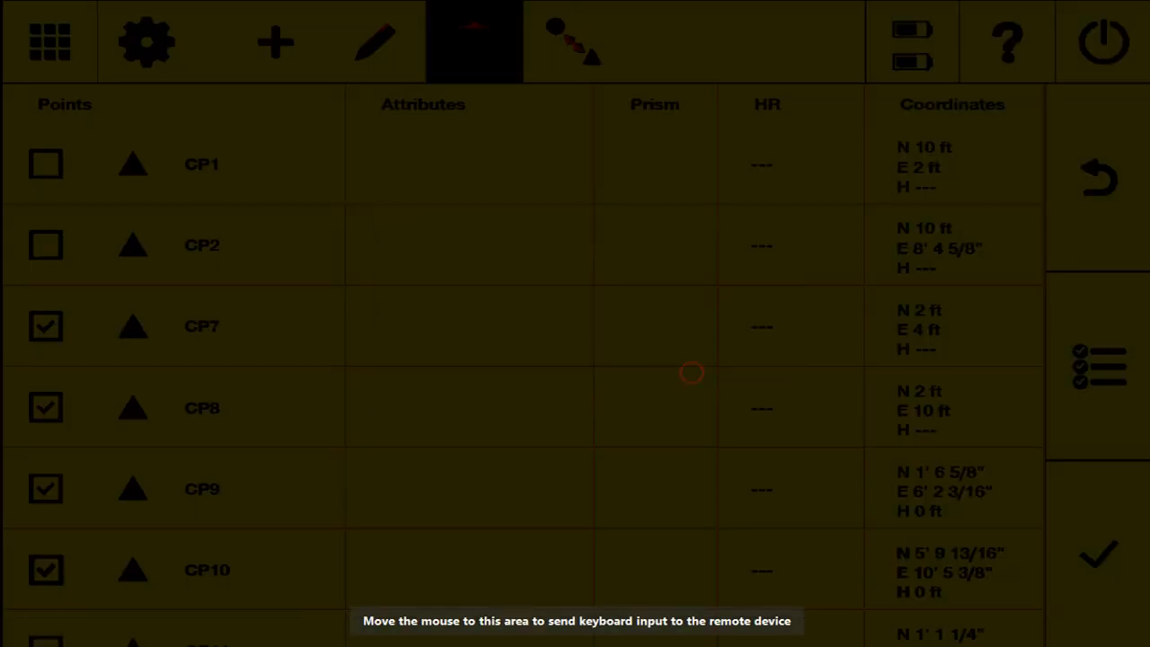
{"action": "left_click", "coordinate": [473, 42]}
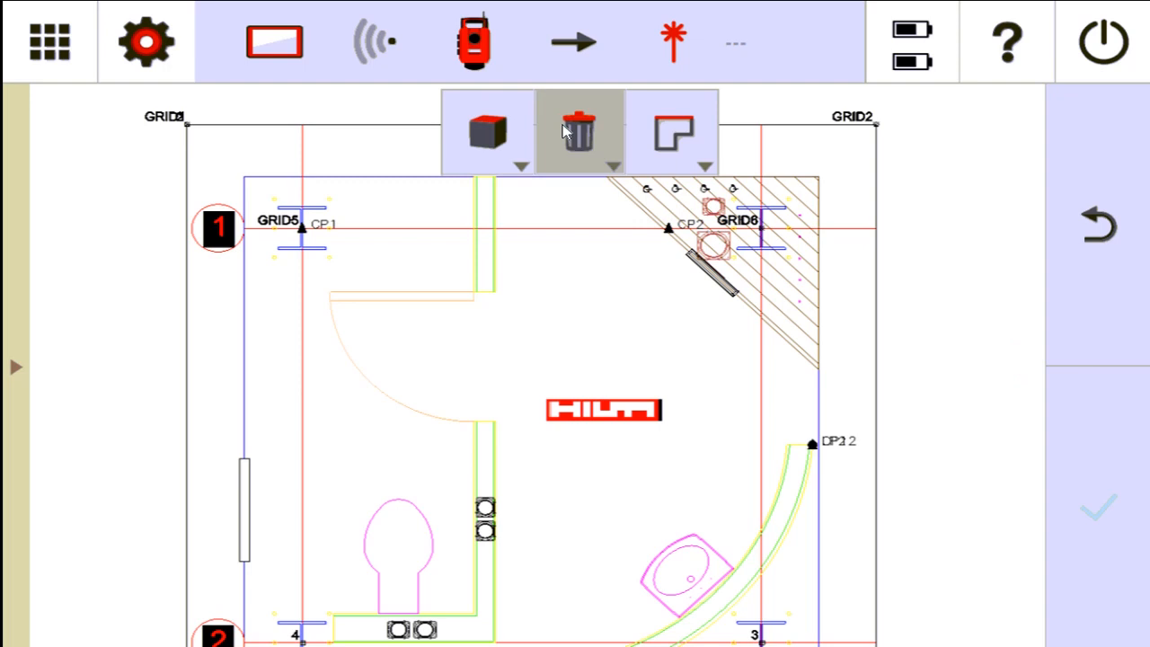
{"action": "mouse_move", "coordinate": [546, 143]}
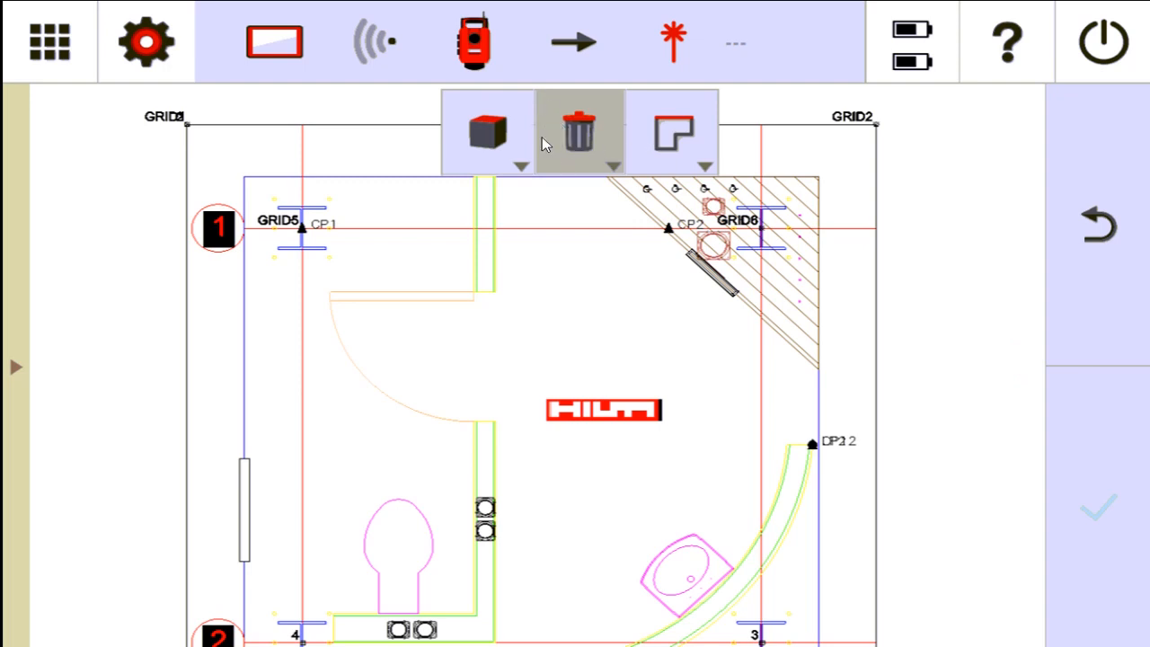